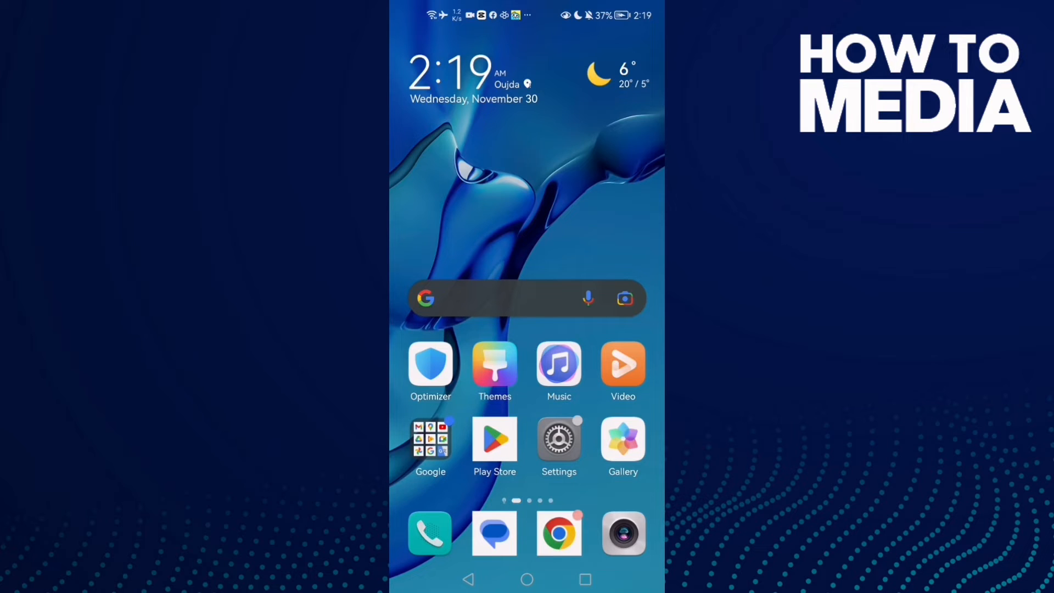
Open Instagram's app info in Settings, clear its cache to 0 B, and return.
{"action": "left_click", "coordinate": [559, 439]}
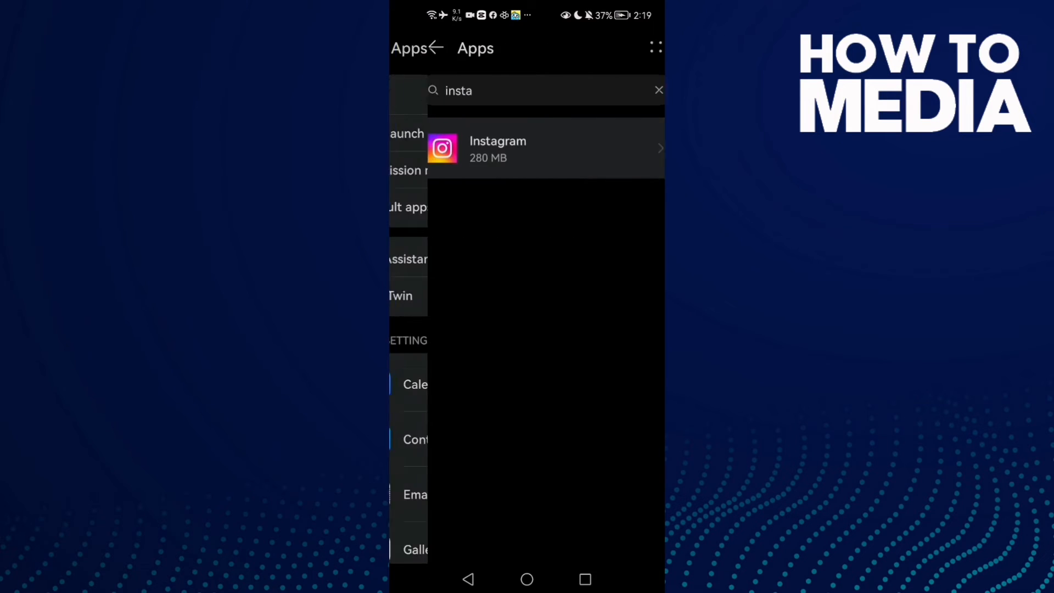
{"action": "left_click", "coordinate": [526, 149]}
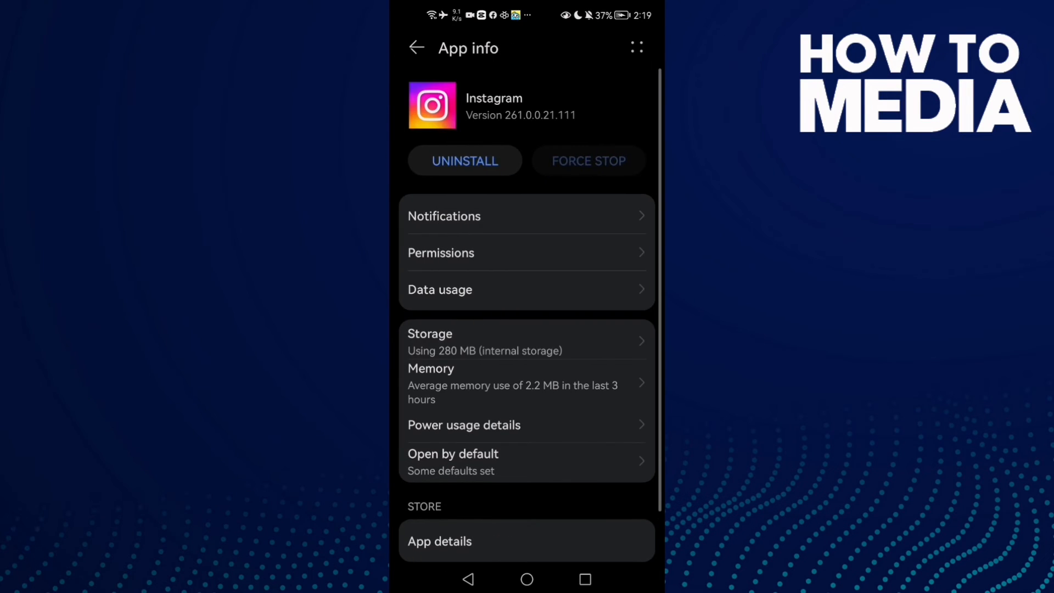
{"action": "left_click", "coordinate": [429, 342]}
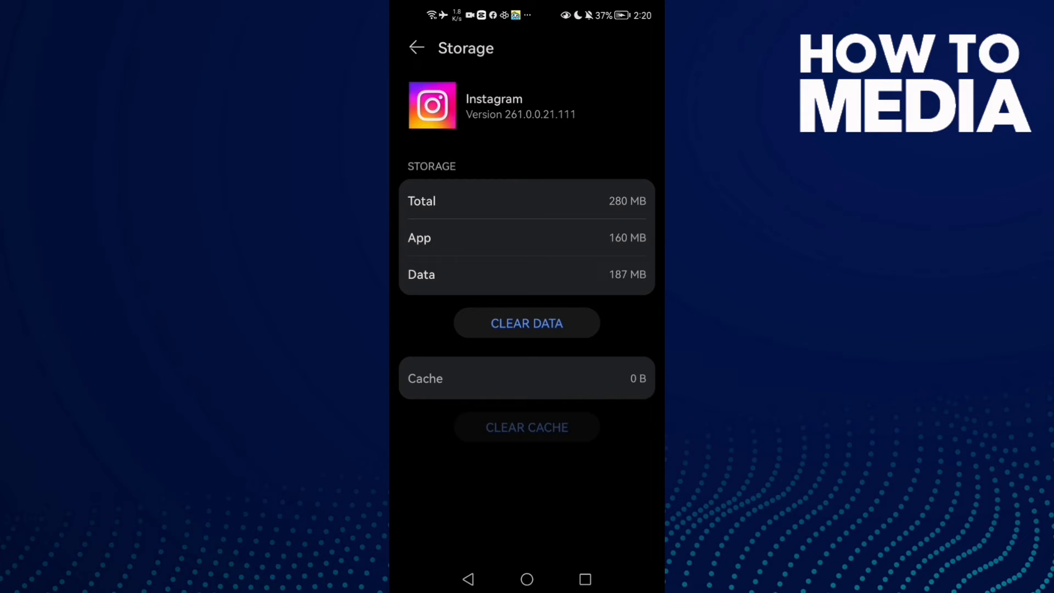
{"action": "left_click", "coordinate": [415, 46]}
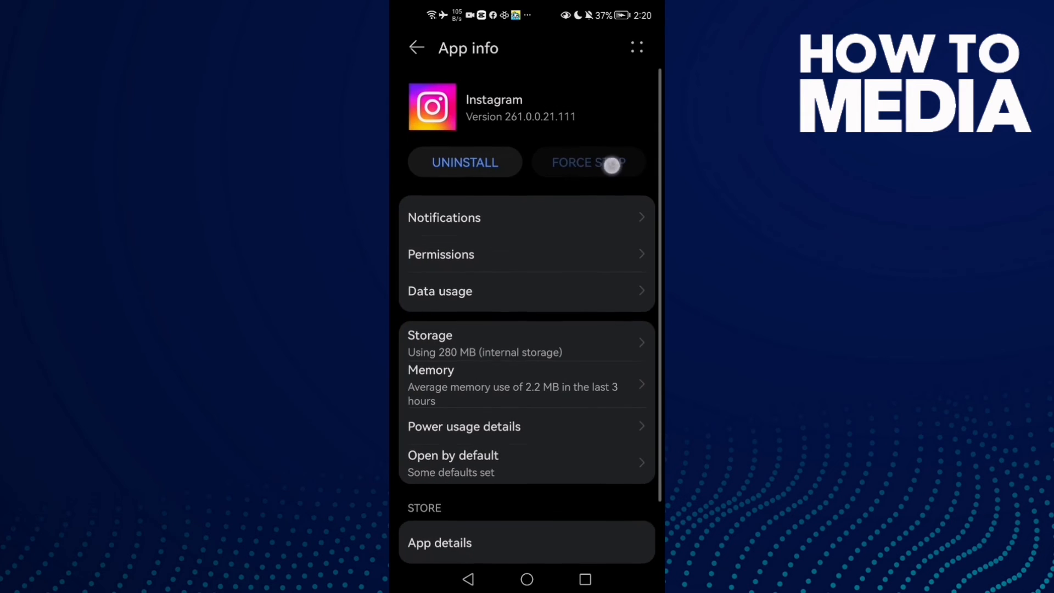